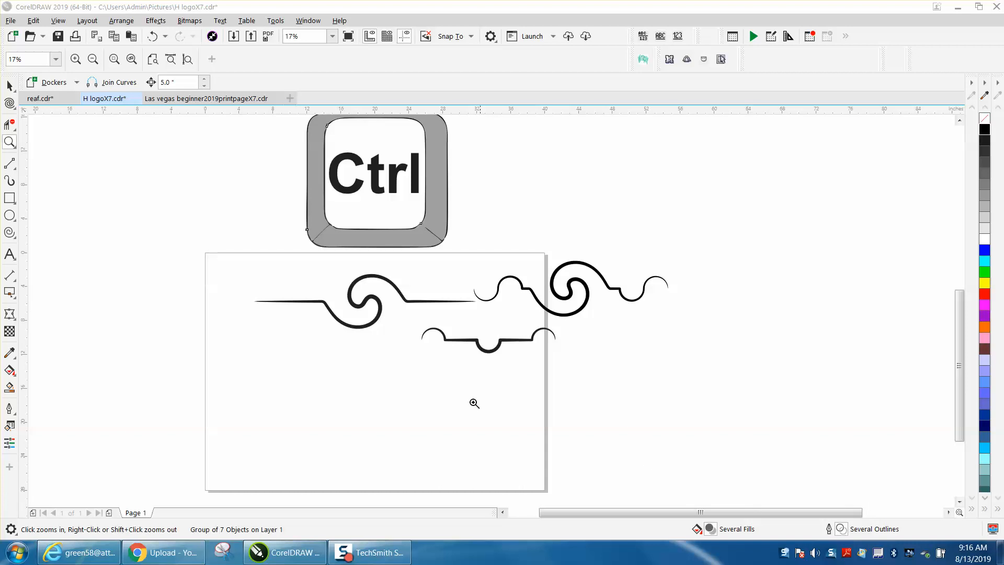
mouse_move(241, 246)
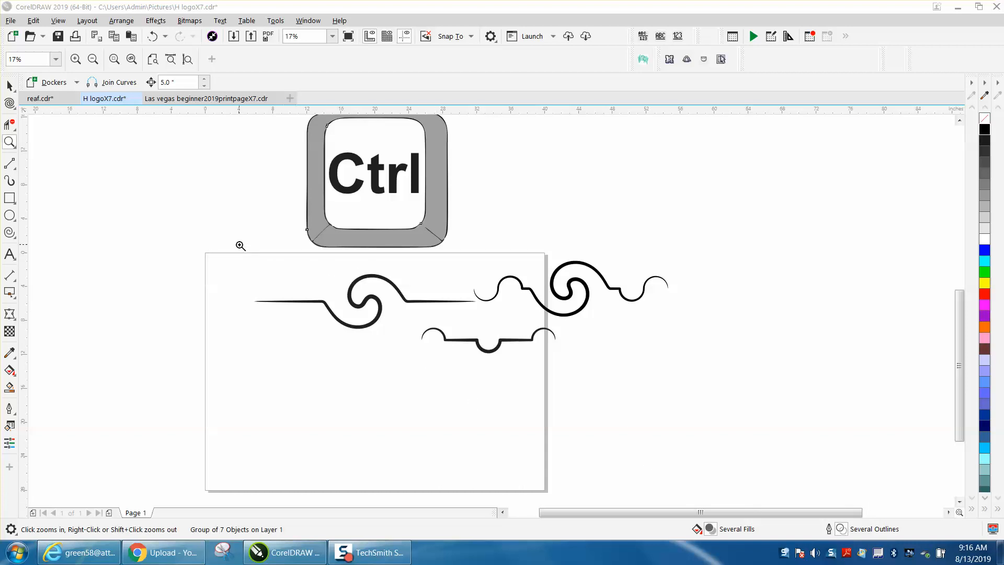
mouse_move(17, 189)
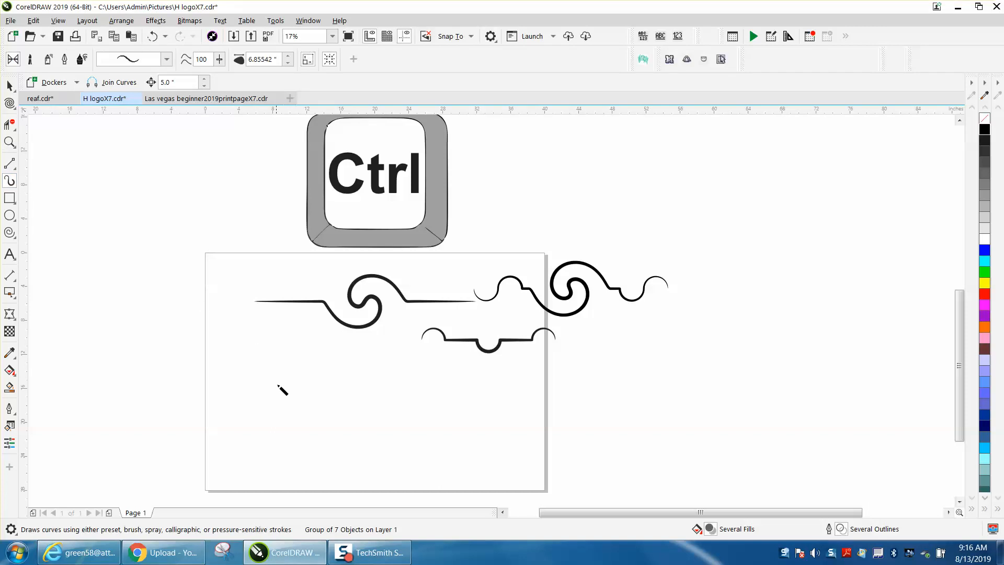
Step: Drag an Artistic Media preset stroke across the page beside the swirl ornaments
left_click_drag(263, 397, 564, 419)
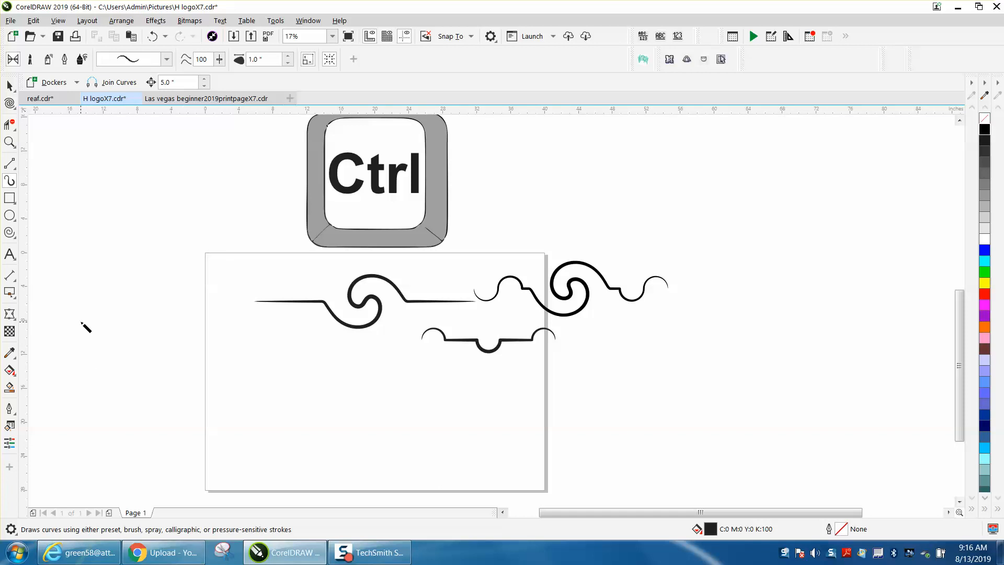
mouse_move(8, 161)
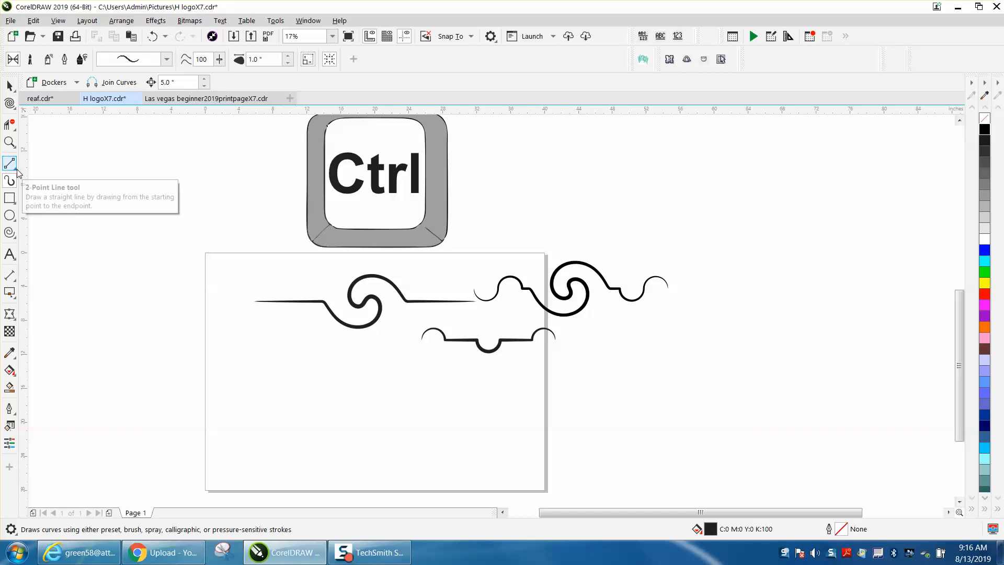
Step: Draw a straight horizontal 2-Point line below the swirl ornaments
left_click(8, 163)
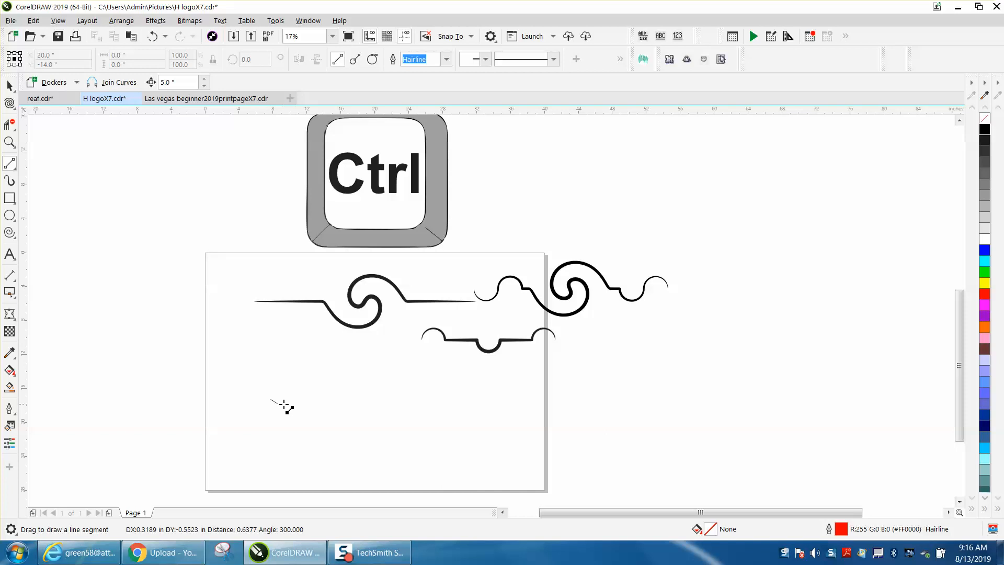
left_click_drag(270, 398, 509, 398)
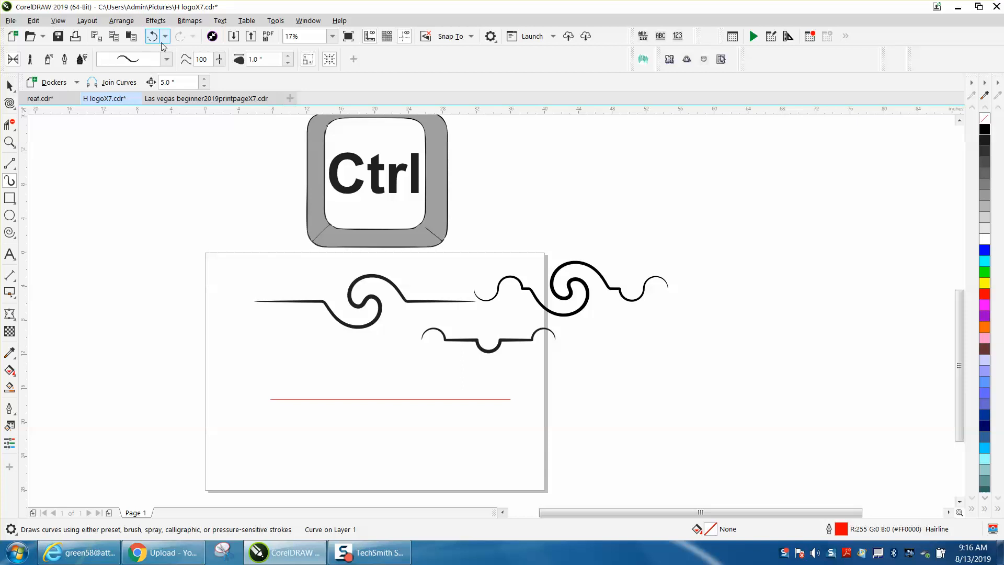
left_click(166, 59)
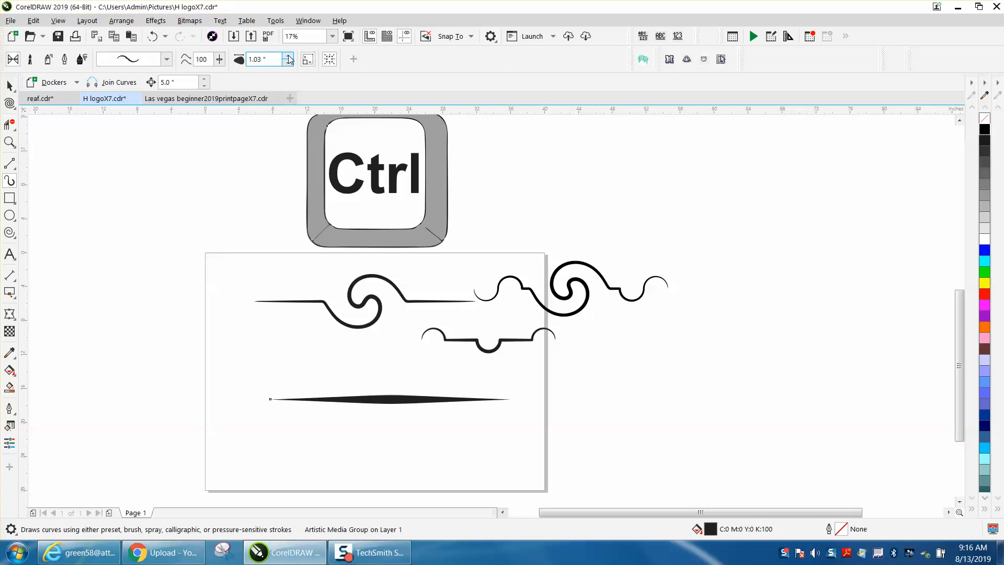
Step: Nudge the tapered stroke's width up to about 1.17 inches
left_click(286, 56)
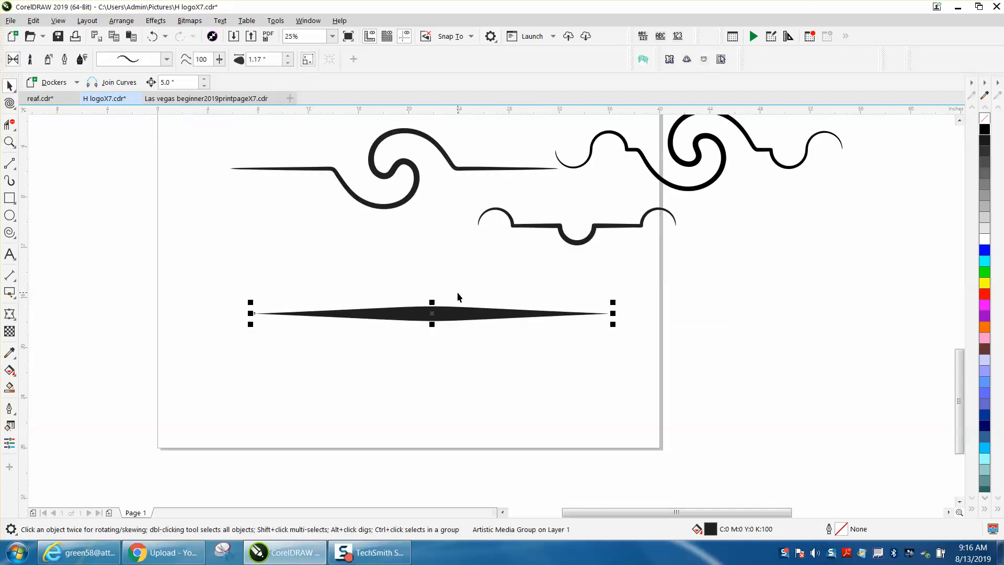
mouse_move(622, 189)
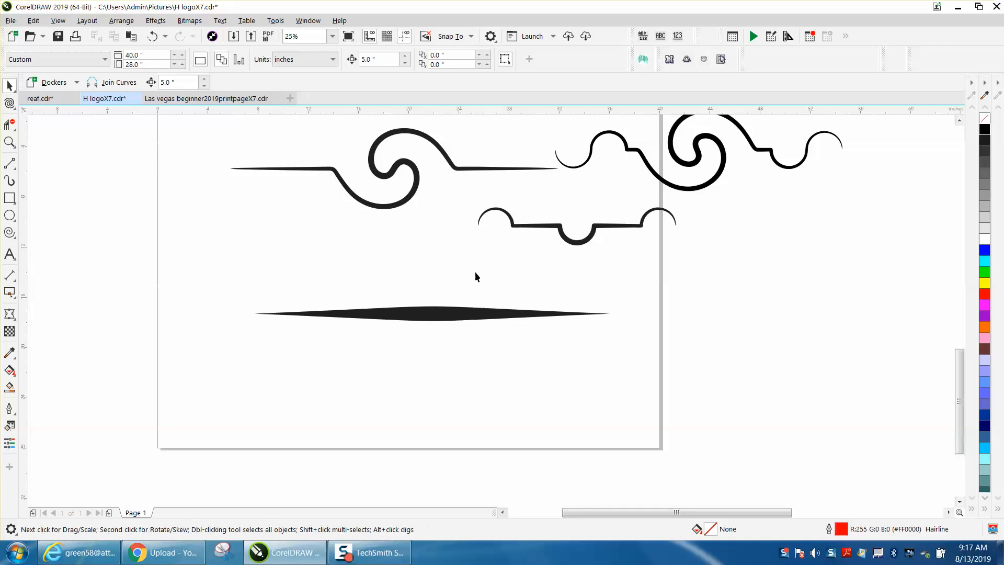
mouse_move(434, 322)
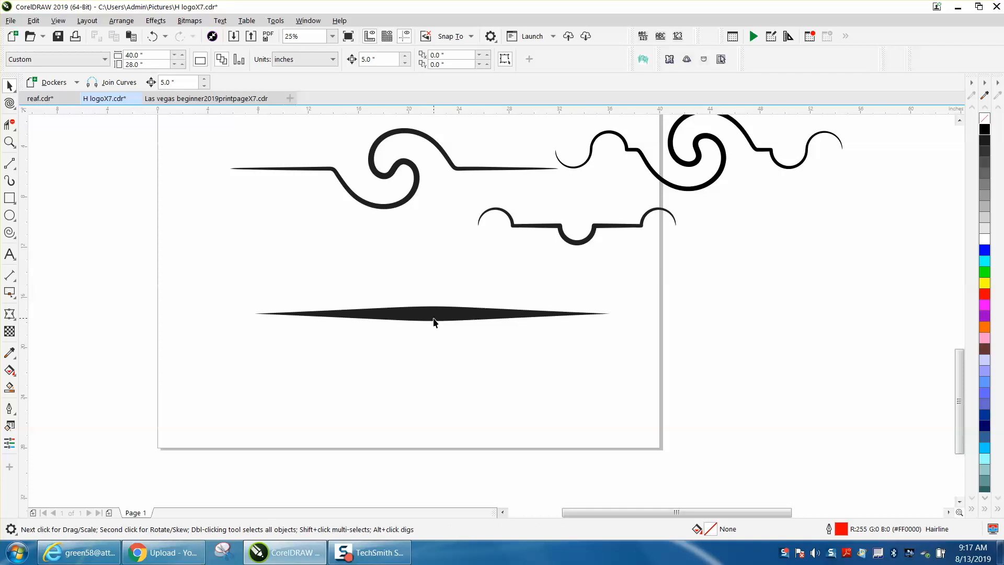
Step: Select the tapered stroke to widen it to about 3.29 inches
left_click(433, 312)
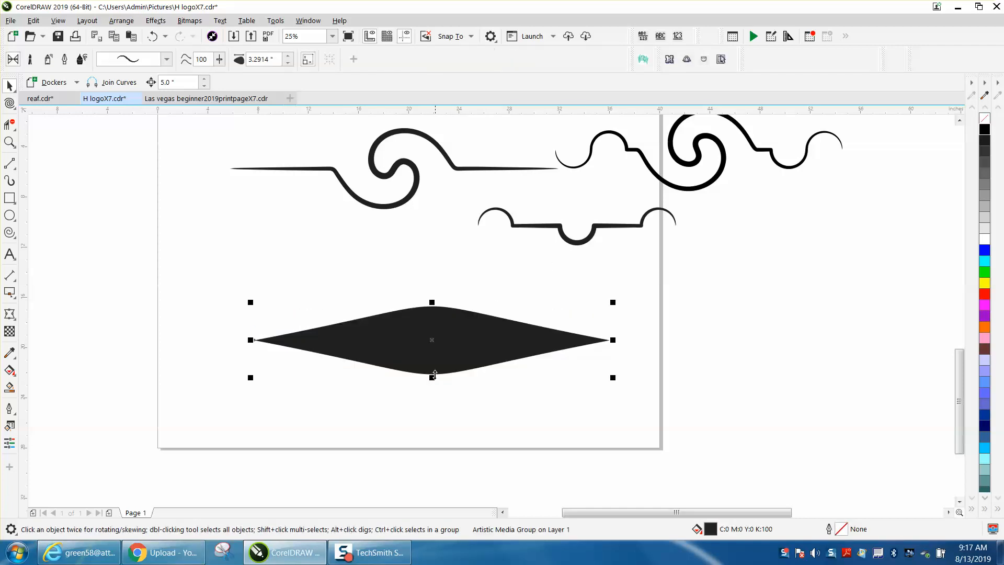
mouse_move(429, 273)
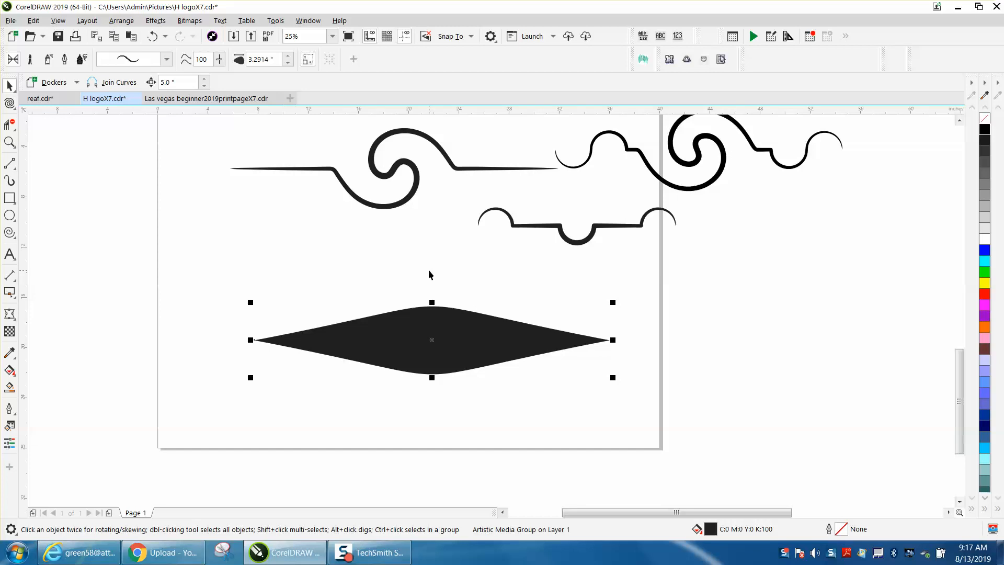